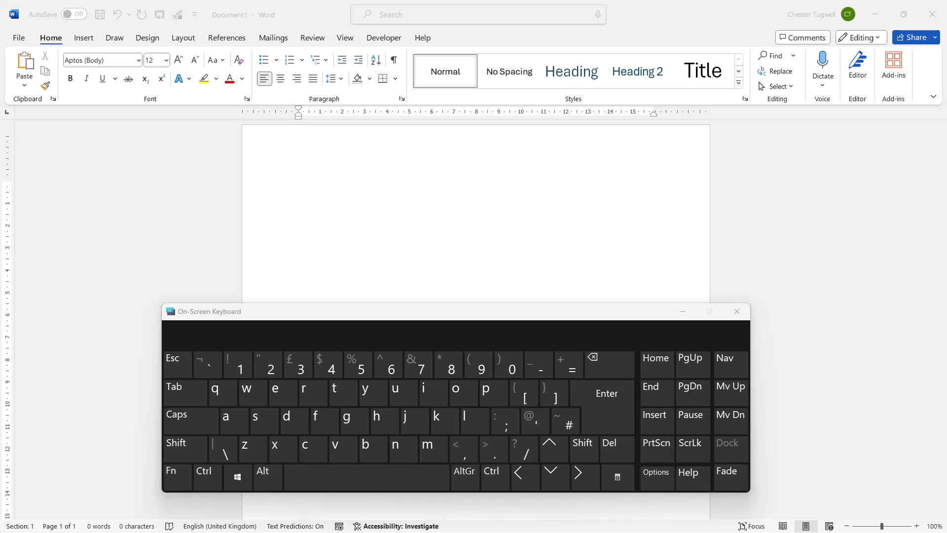
Step: Paste the captured Word ribbon screenshot into the document at the cursor
{"action": "left_click", "coordinate": [184, 448]}
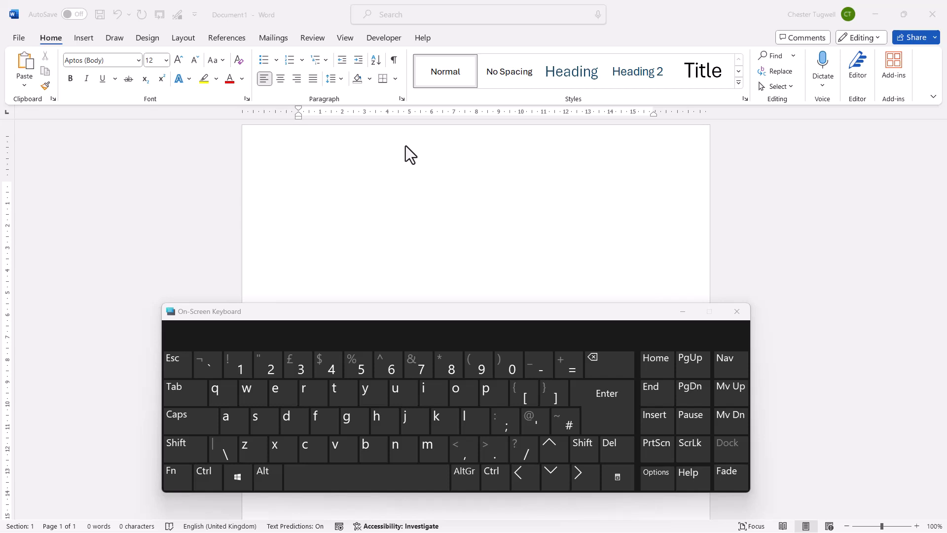
{"action": "mouse_move", "coordinate": [361, 201]}
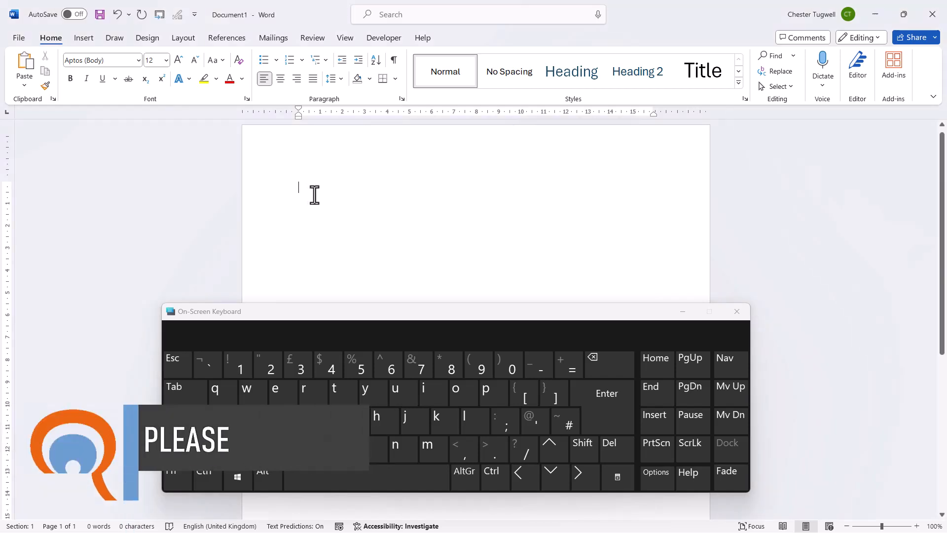
{"action": "key", "text": "ctrl+v"}
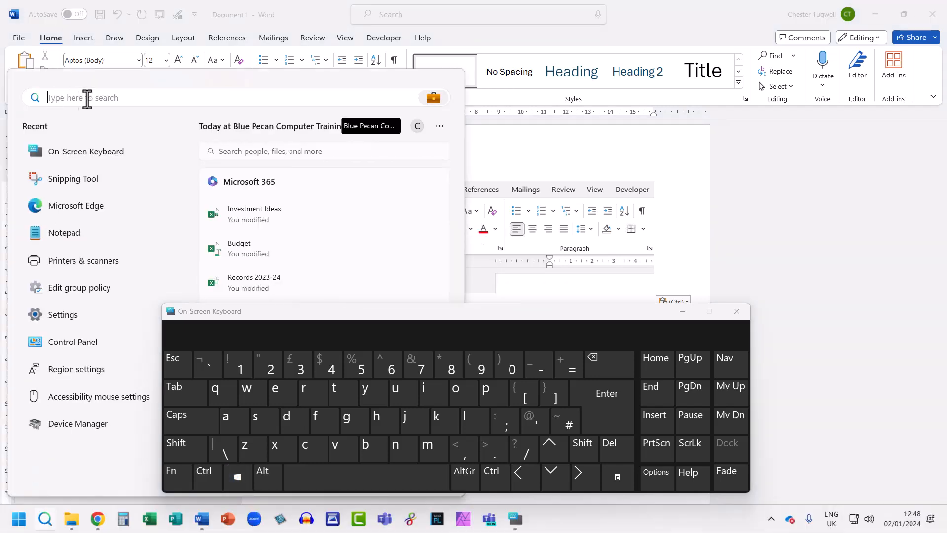
Step: Search 'snipping tool' in the Start menu and launch Snipping Tool over Word
{"action": "type", "text": "snipping tool"}
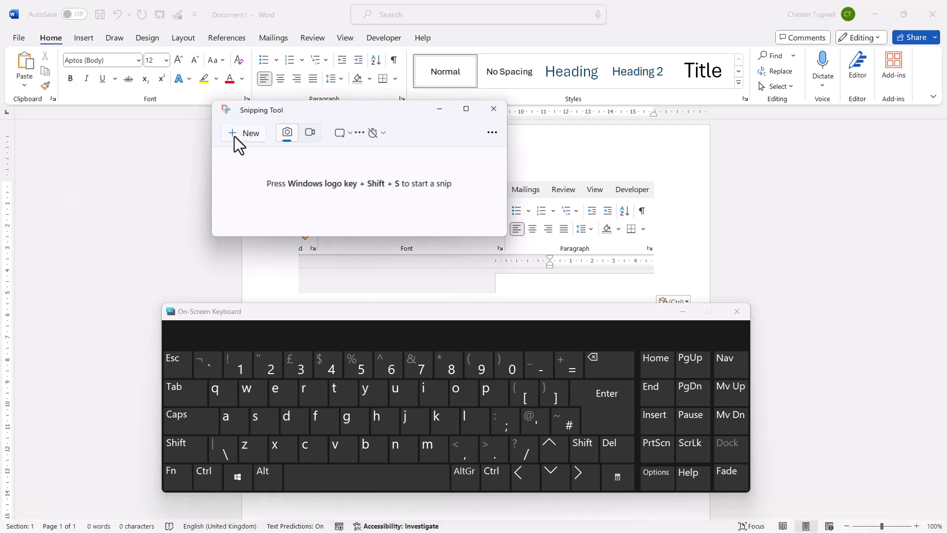
Step: Start a new snip and capture the Home tab and Font group of the ribbon
{"action": "left_click", "coordinate": [244, 132]}
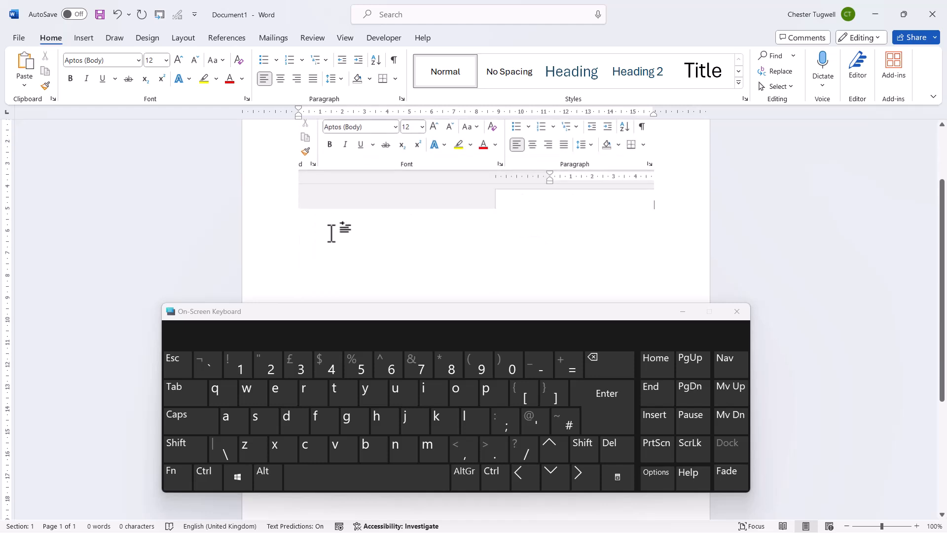
{"action": "mouse_move", "coordinate": [677, 216]}
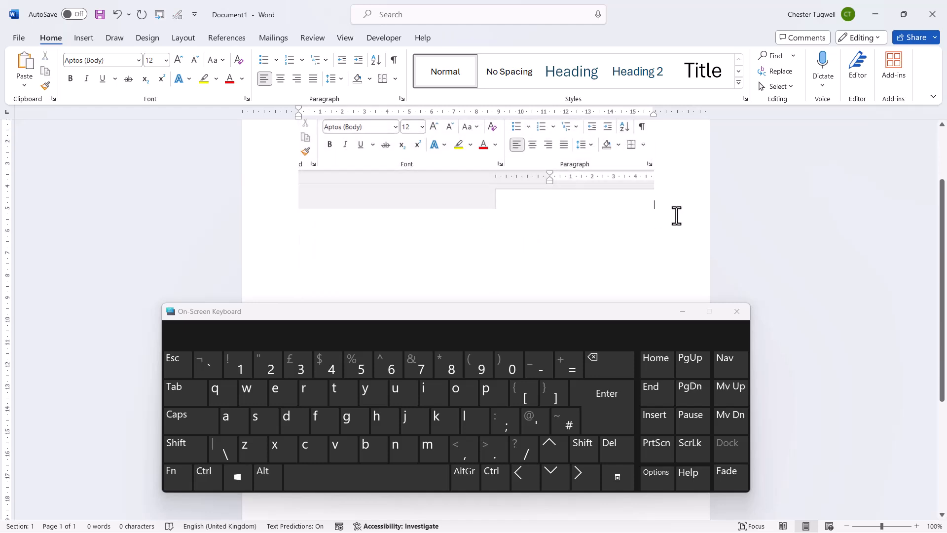
Step: Paste the Home tab and Font group snip on a new line below the first screenshot
{"action": "key", "text": "ctrl+v"}
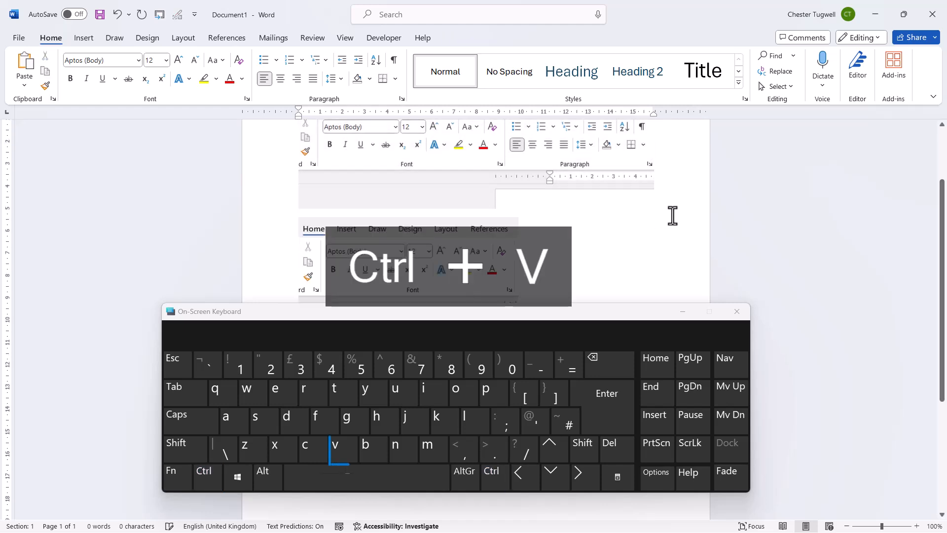
{"action": "key", "text": "ctrl+v"}
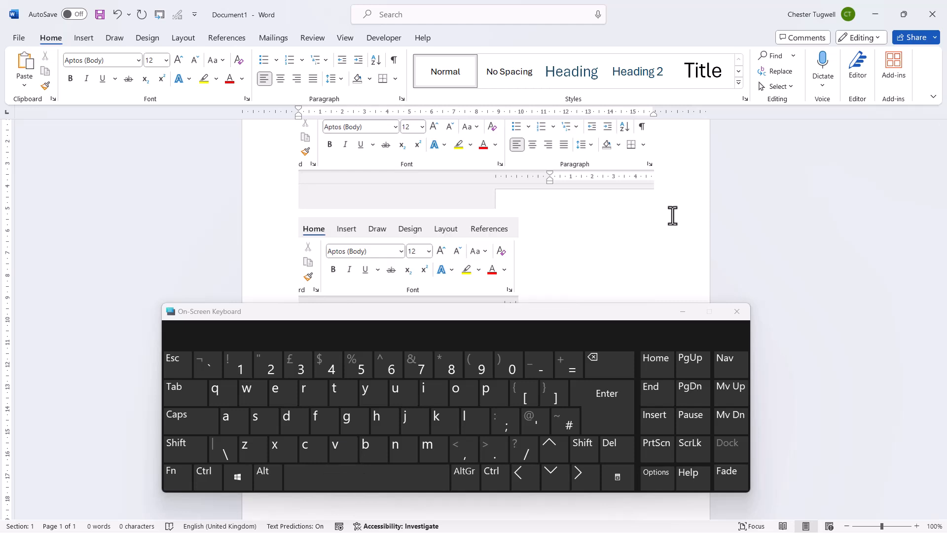